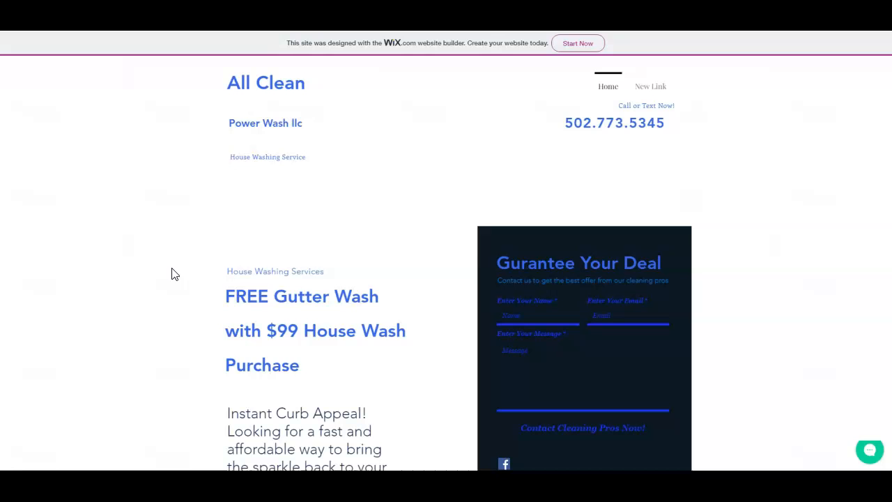
# - Scroll through HurriClean's homepage services and service areas down to its quote form
pyautogui.scroll(-3)
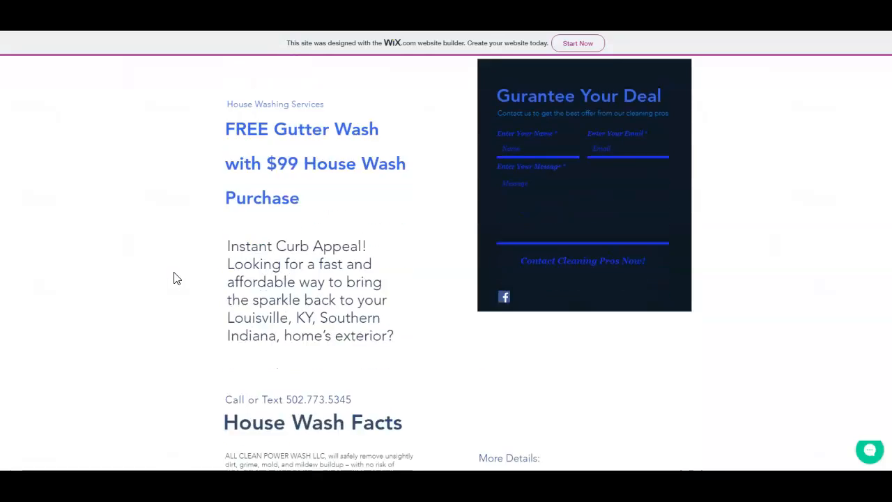
pyautogui.scroll(-3)
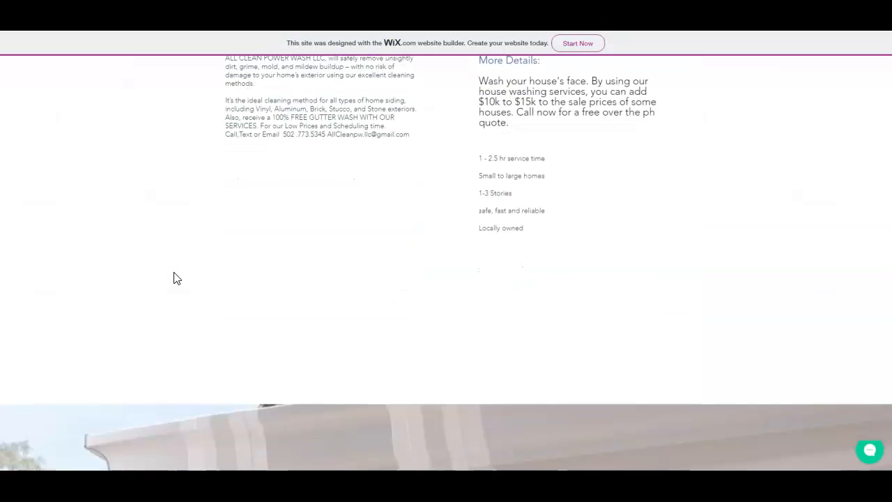
pyautogui.scroll(-3)
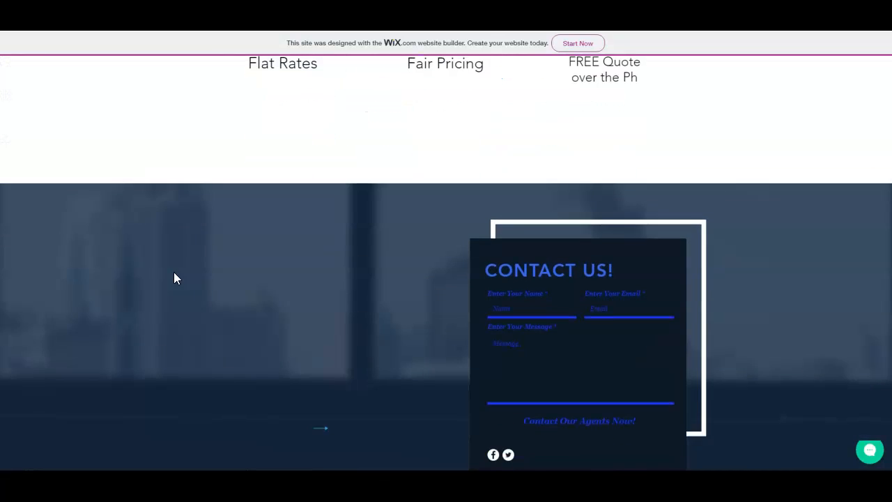
pyautogui.scroll(-3)
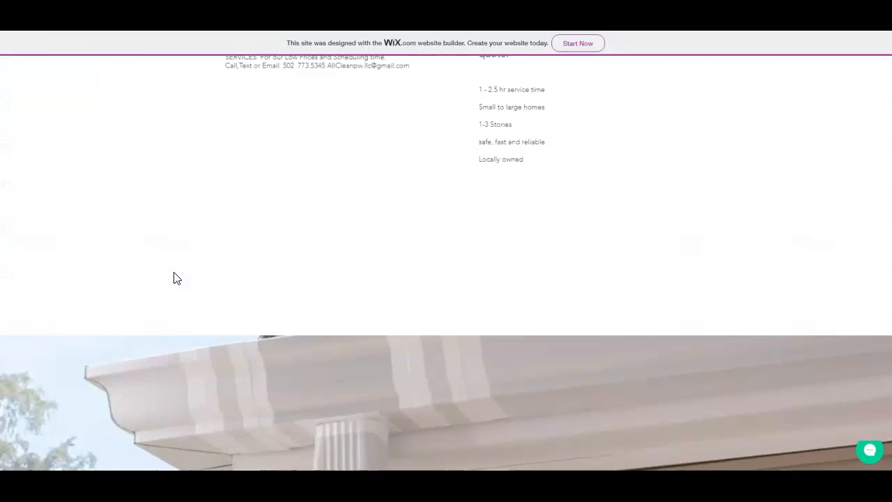
pyautogui.scroll(3)
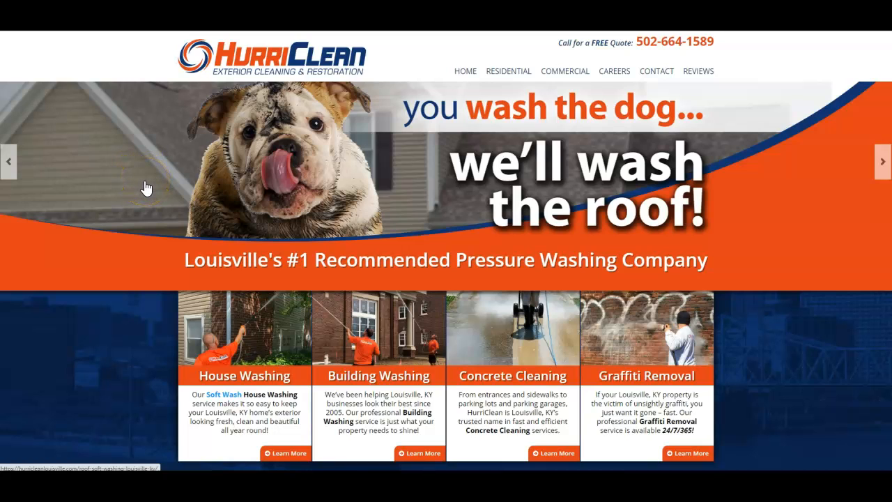
pyautogui.scroll(-3)
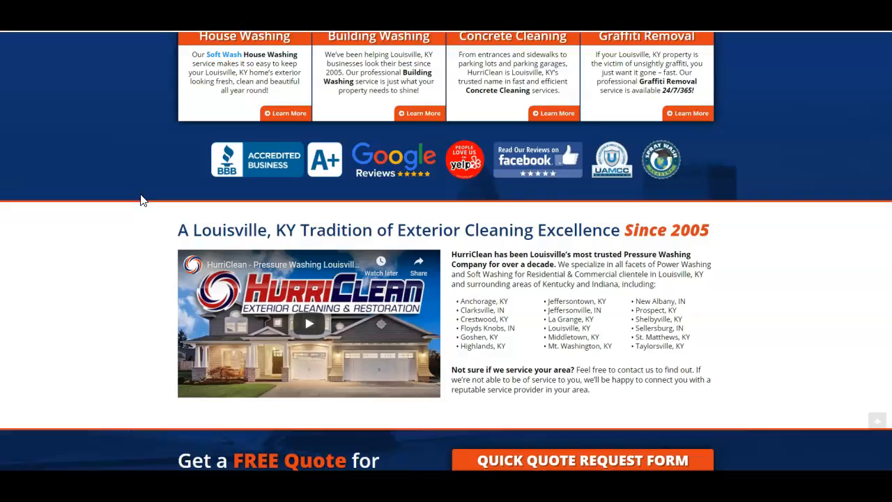
pyautogui.scroll(-3)
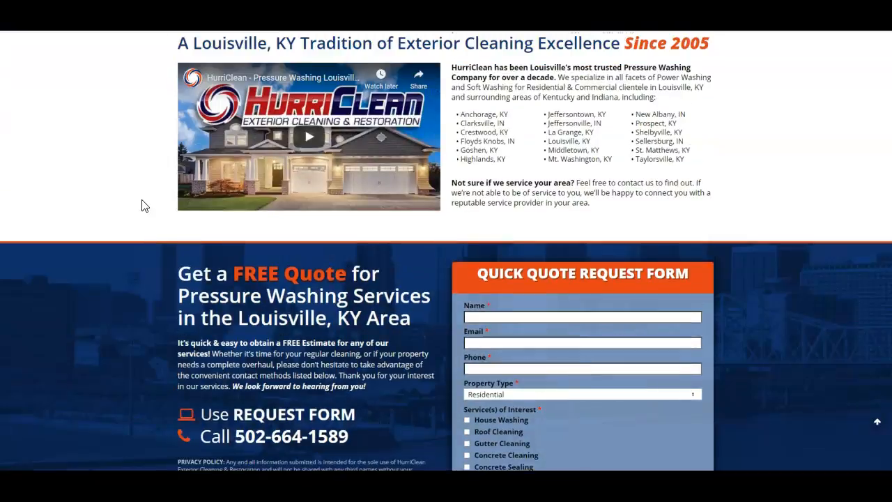
pyautogui.scroll(3)
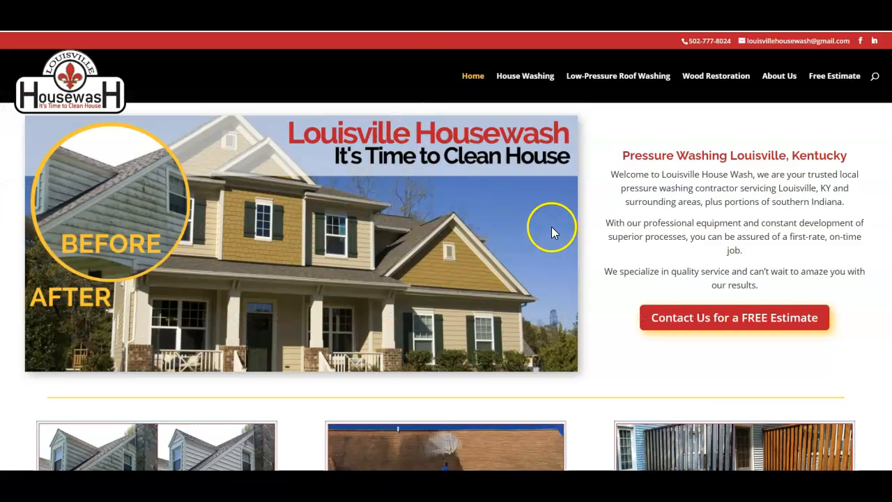
# - Scroll the Louisville Housewash homepage to its house washing, roof cleaning and deck services
pyautogui.scroll(-3)
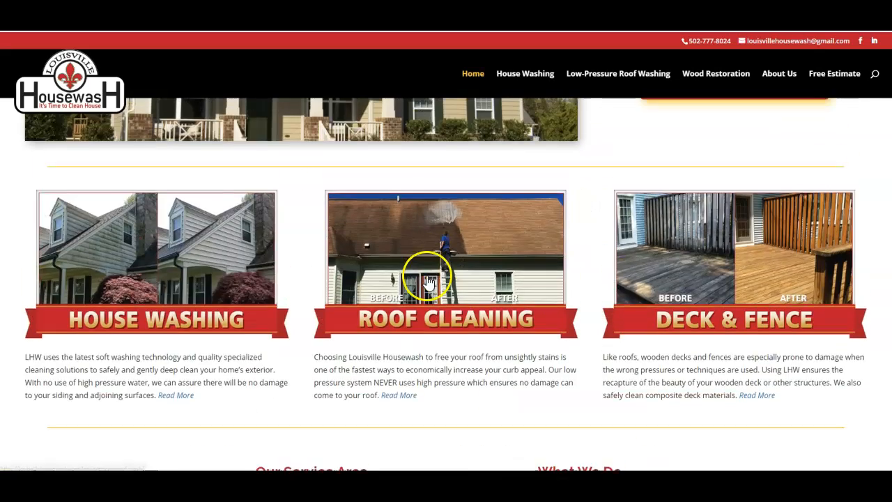
pyautogui.scroll(3)
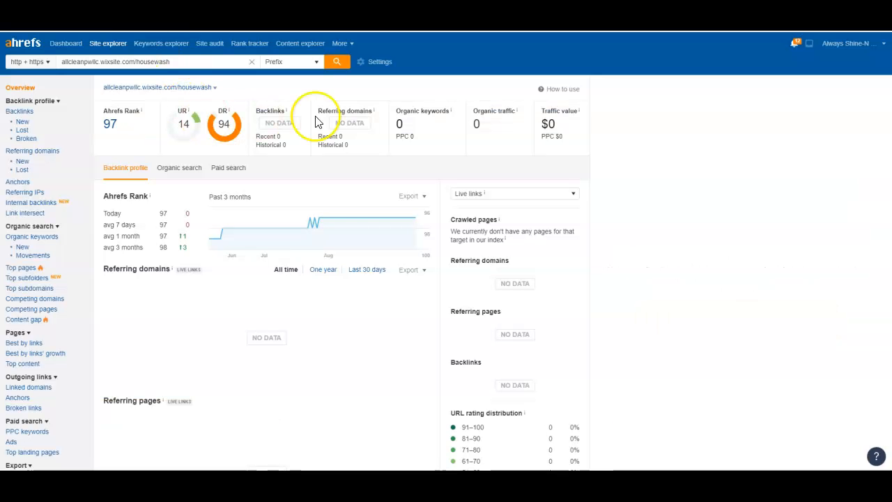
pyautogui.moveTo(83, 97)
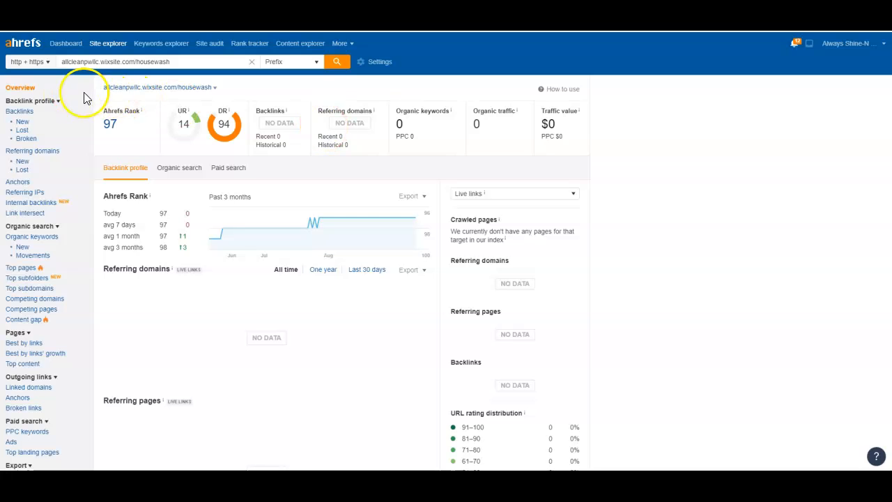
pyautogui.moveTo(437, 153)
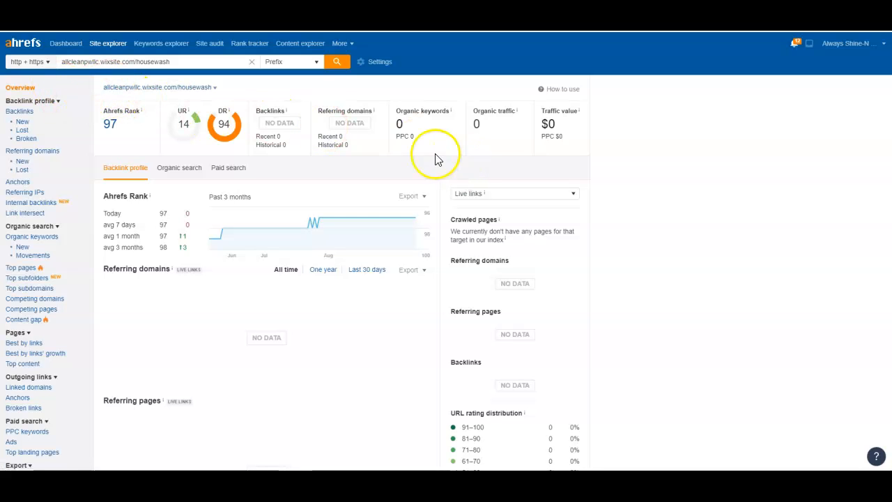
pyautogui.moveTo(413, 142)
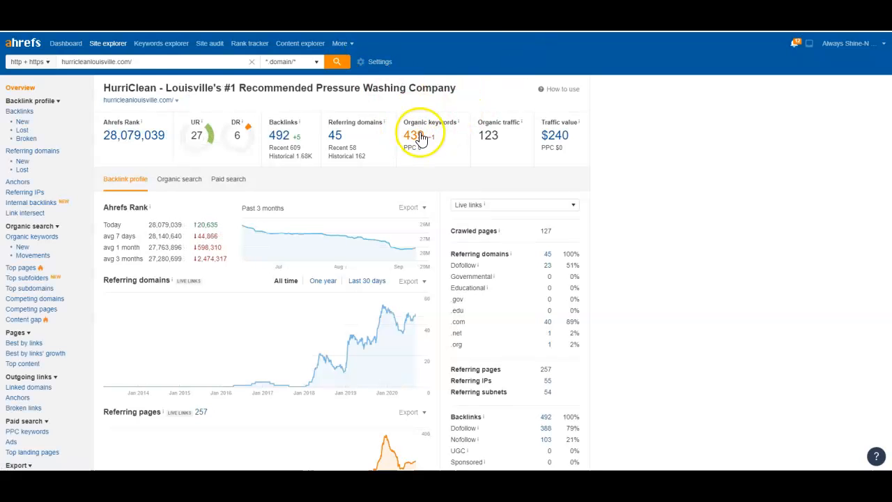
# - Review HurriClean's Organic Keywords report, topped by 'pressure washing louisville ky', then return to the overview
pyautogui.click(420, 134)
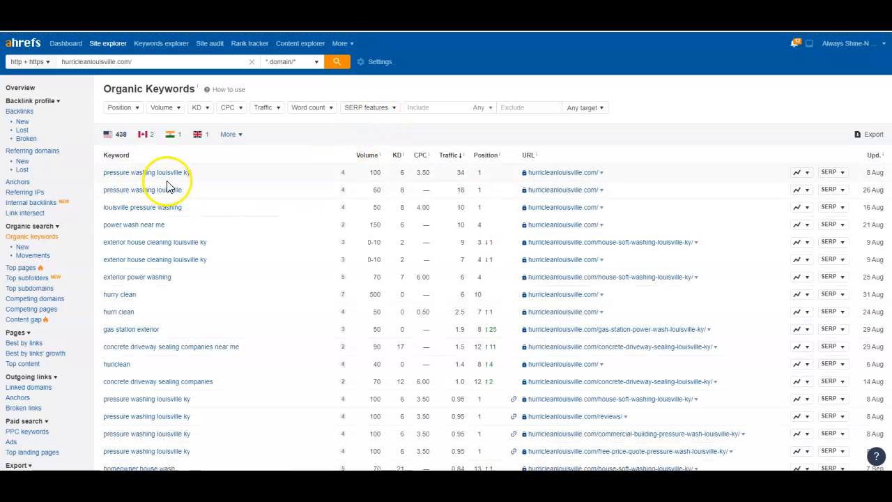
pyautogui.moveTo(376, 183)
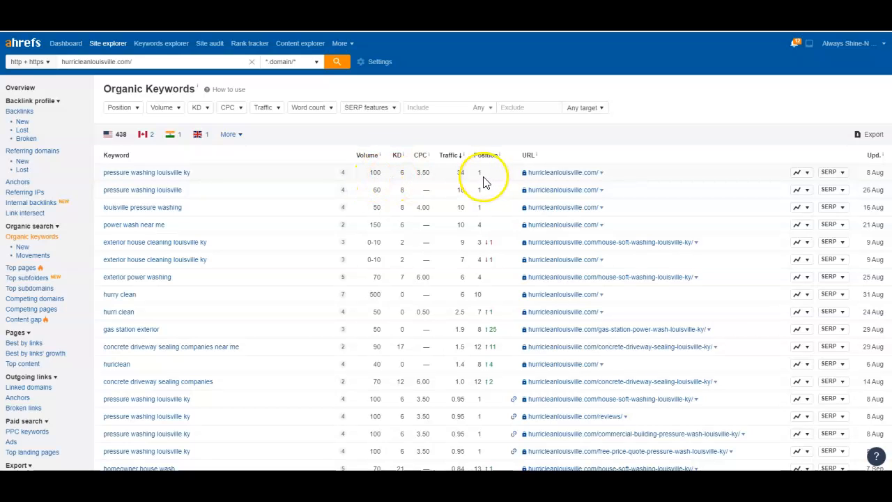
pyautogui.moveTo(465, 181)
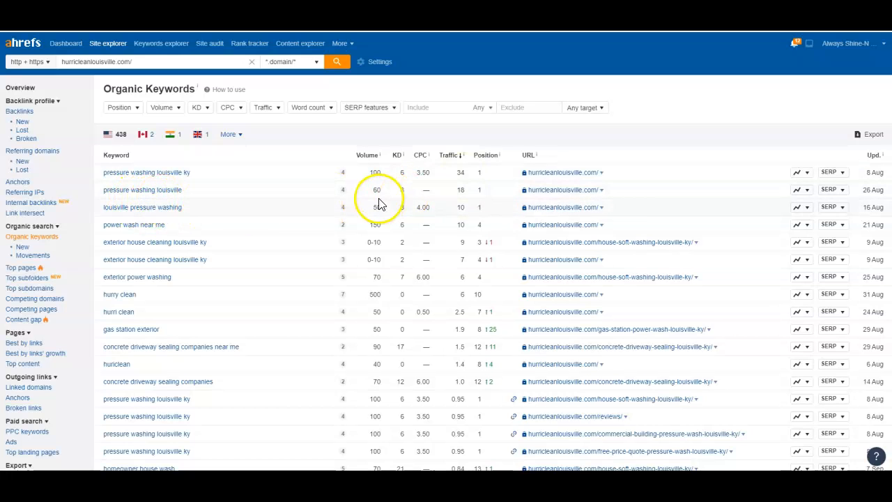
pyautogui.moveTo(484, 200)
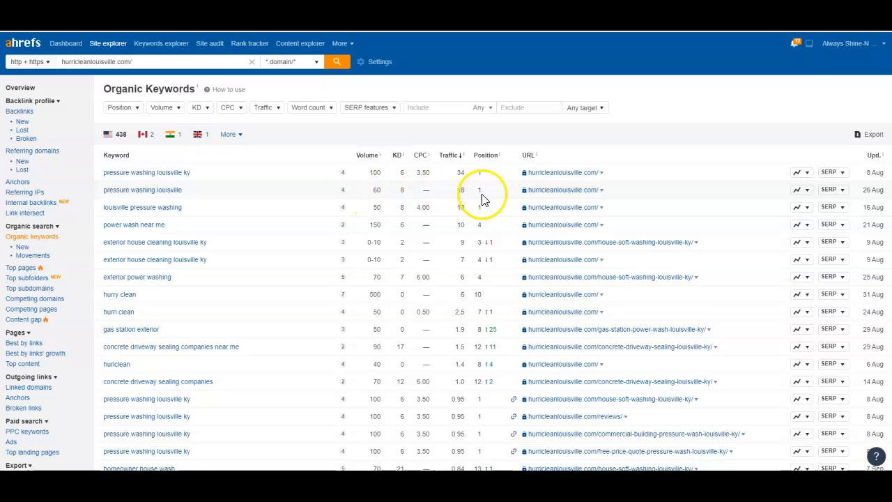
pyautogui.moveTo(465, 202)
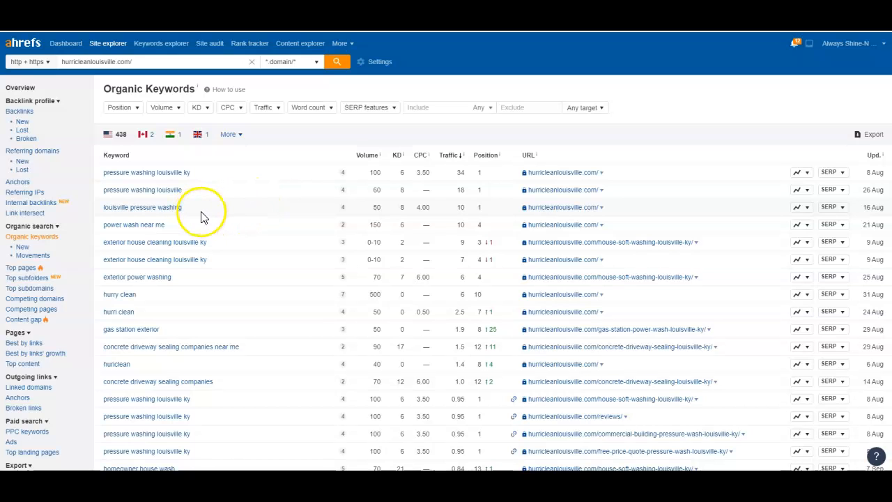
pyautogui.moveTo(209, 212)
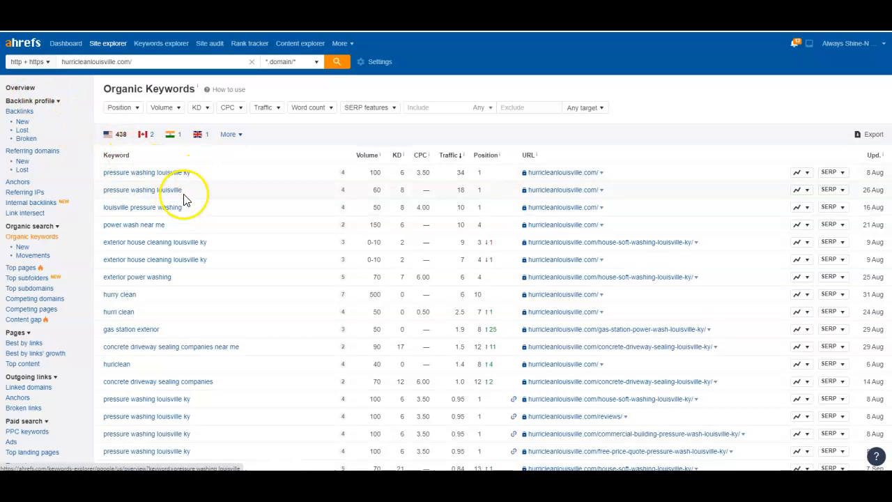
pyautogui.moveTo(194, 212)
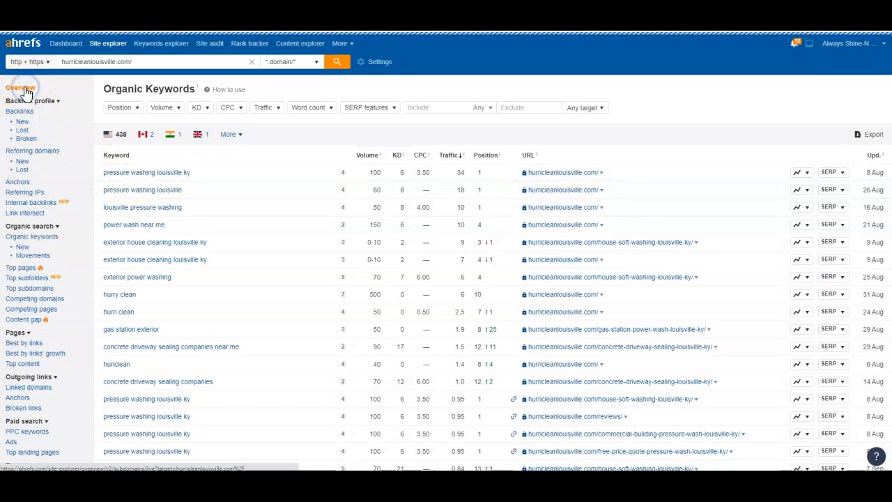
pyautogui.click(20, 87)
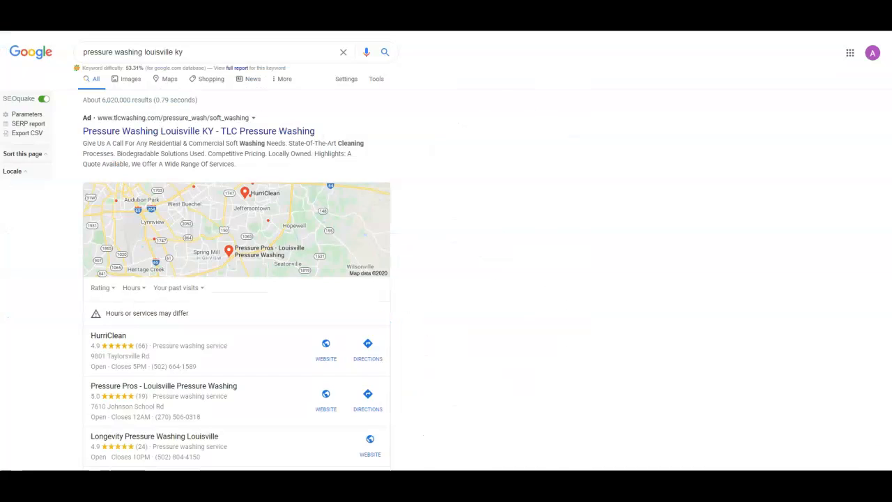
pyautogui.scroll(-3)
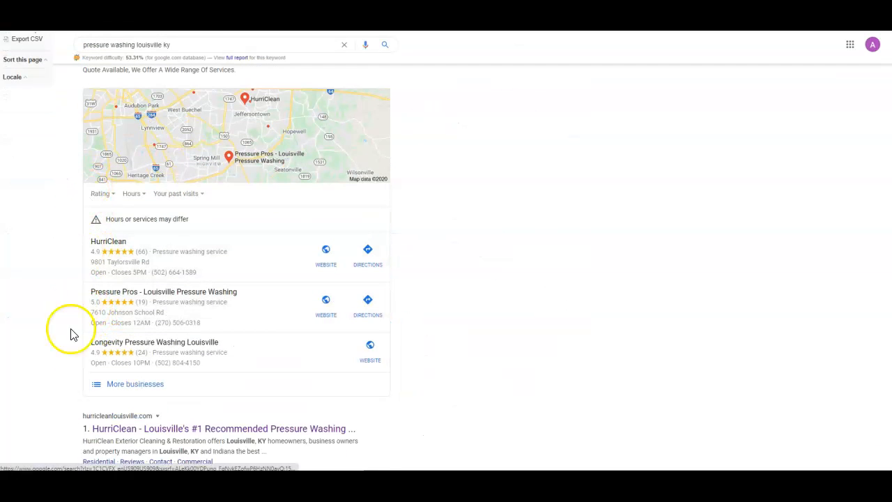
pyautogui.moveTo(39, 176)
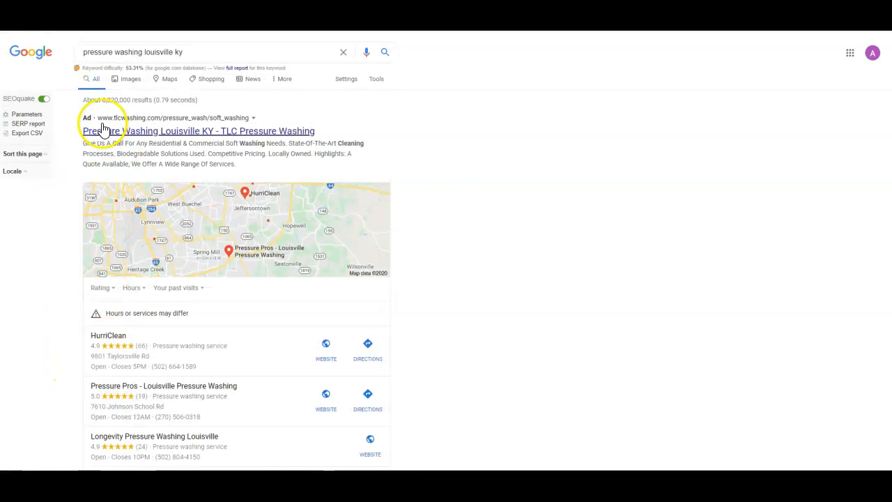
pyautogui.scroll(-3)
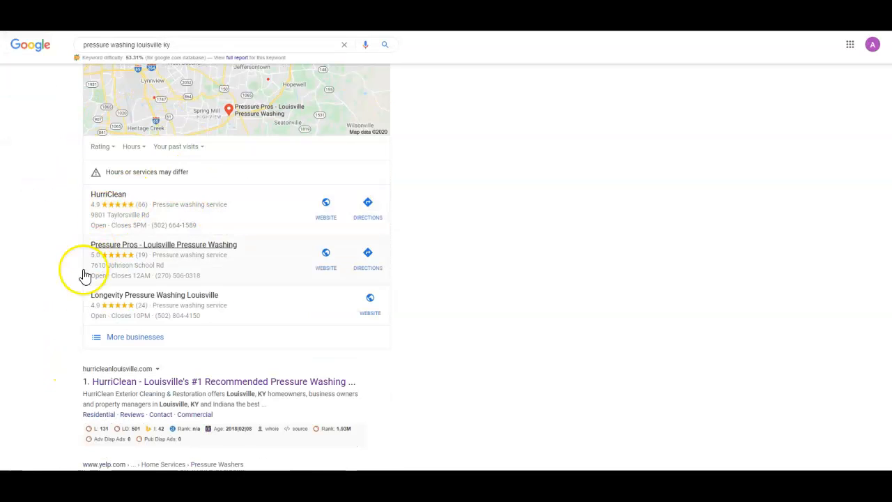
pyautogui.moveTo(271, 338)
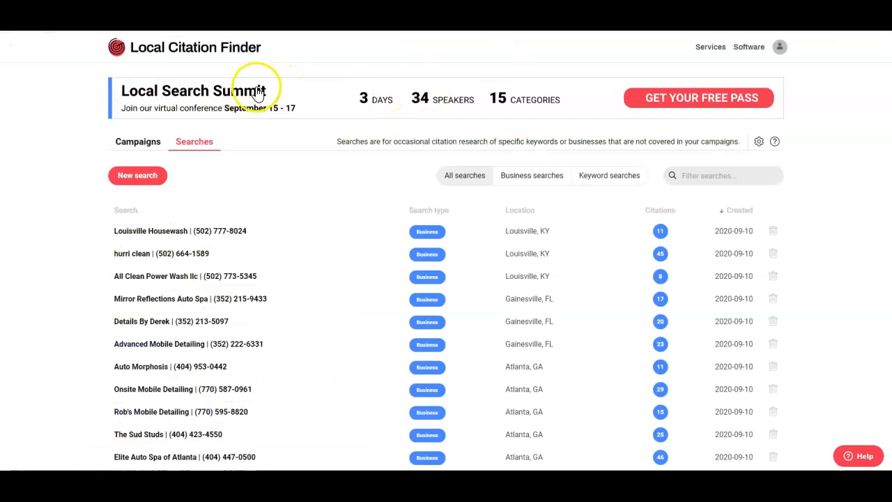
pyautogui.moveTo(308, 225)
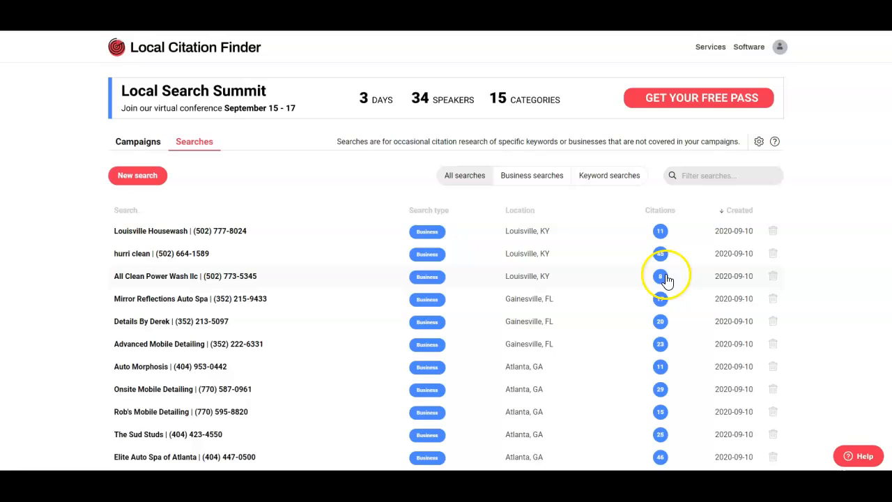
pyautogui.moveTo(660, 261)
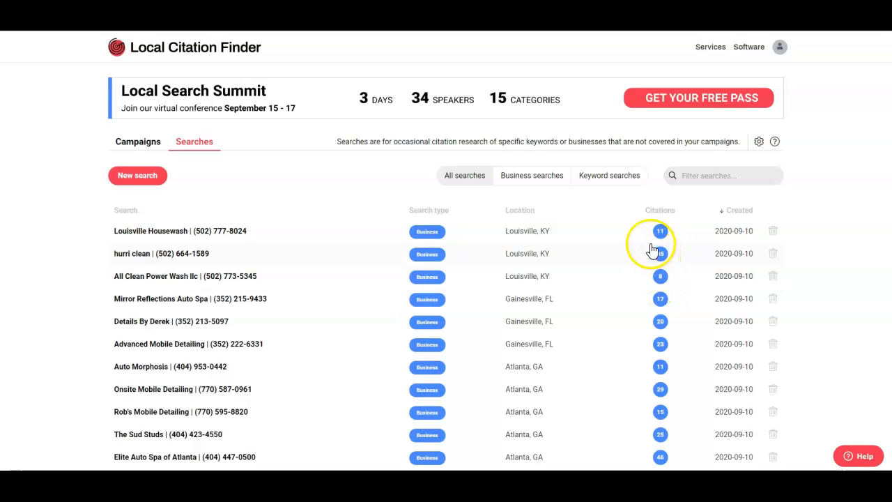
pyautogui.moveTo(660, 231)
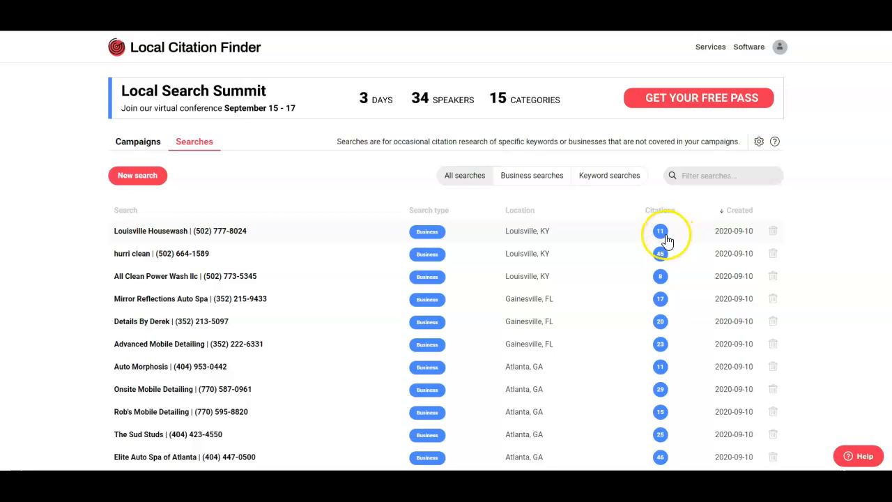
pyautogui.moveTo(696, 285)
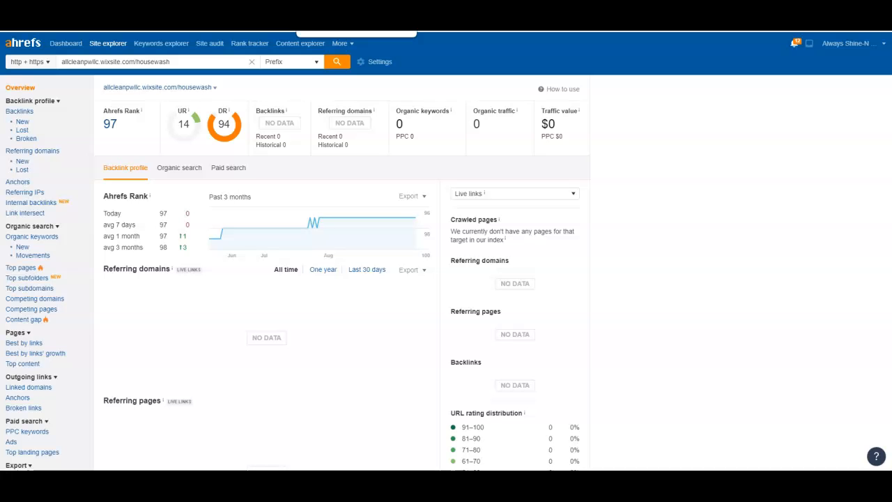
# - Switch to the hurricleanlouisville.com Overview showing 492 backlinks and 45 referring domains
pyautogui.click(336, 61)
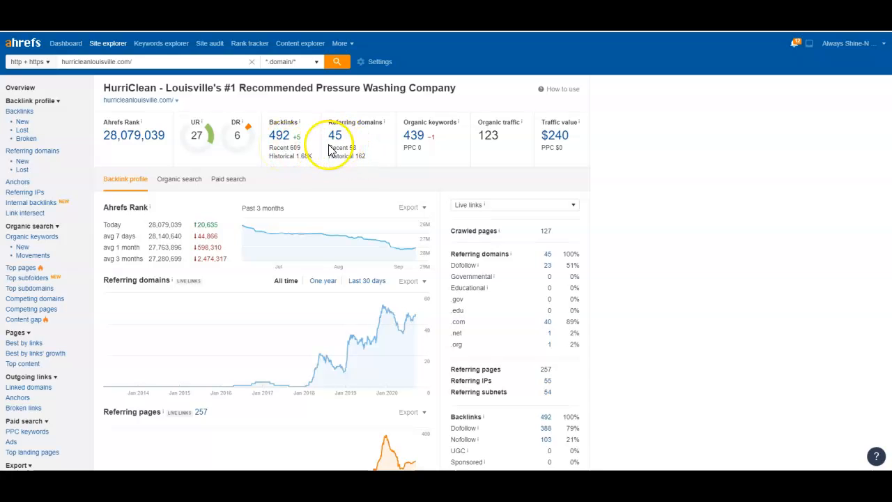
pyautogui.moveTo(334, 119)
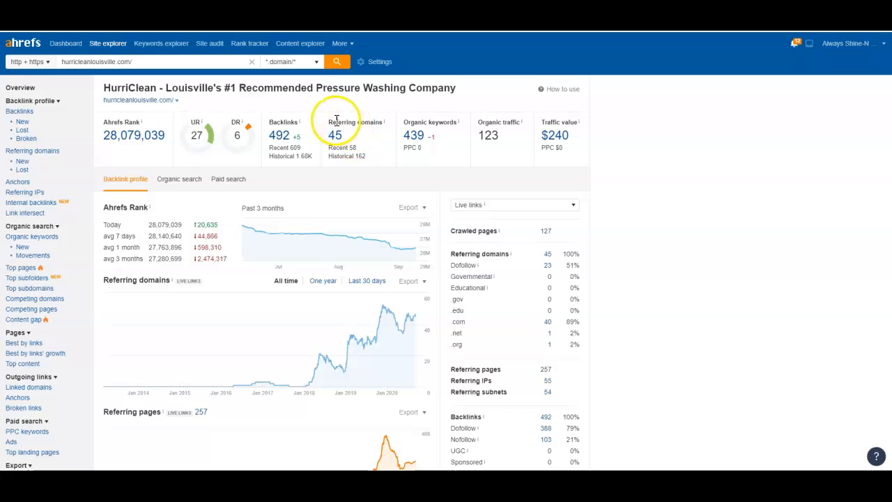
pyautogui.moveTo(278, 135)
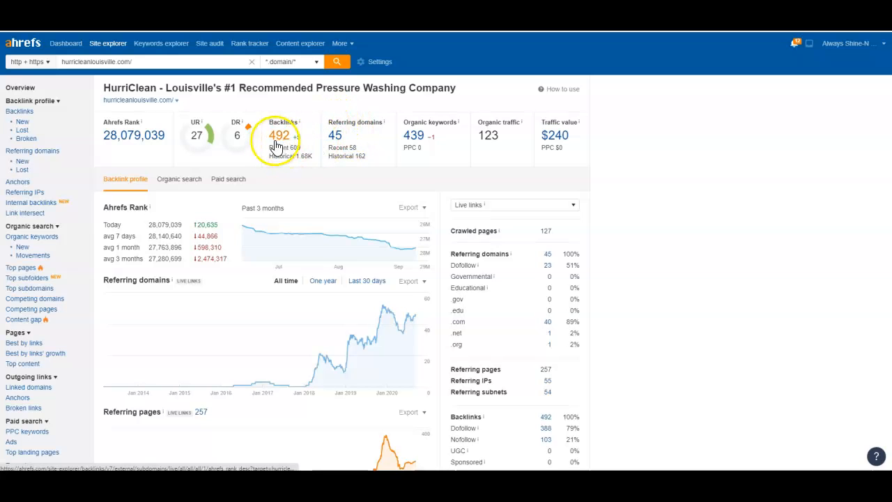
pyautogui.moveTo(343, 132)
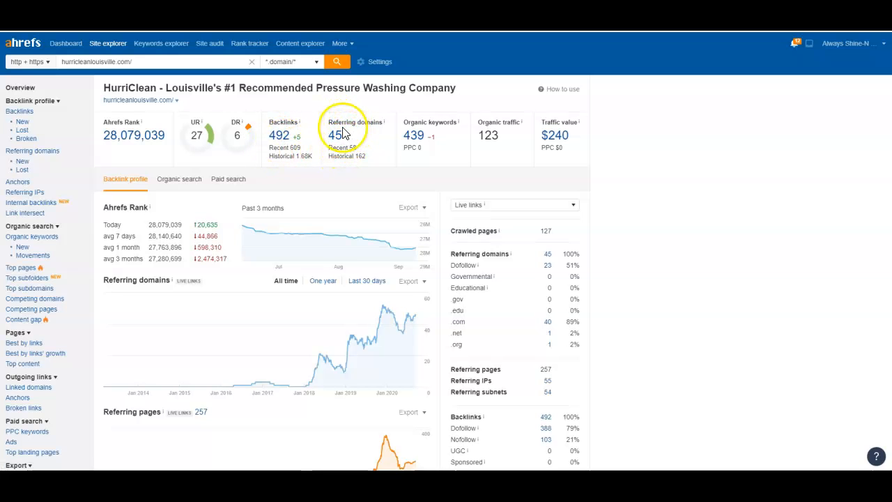
pyautogui.moveTo(332, 151)
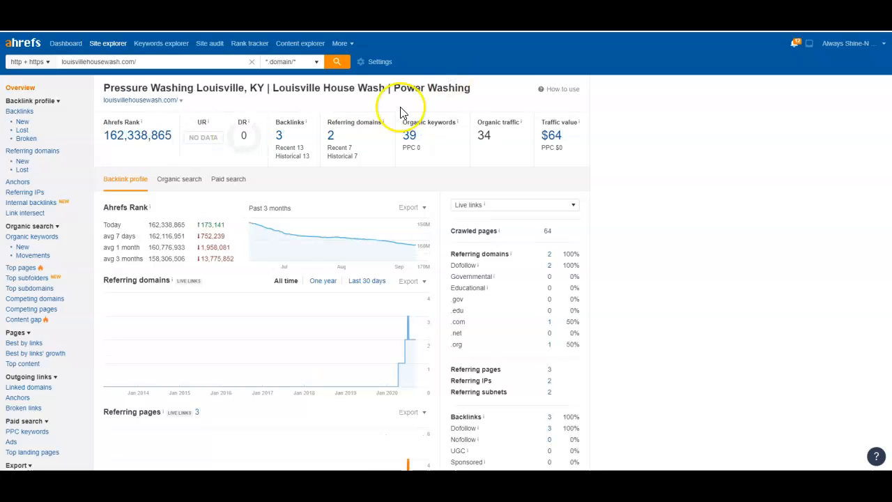
pyautogui.moveTo(312, 149)
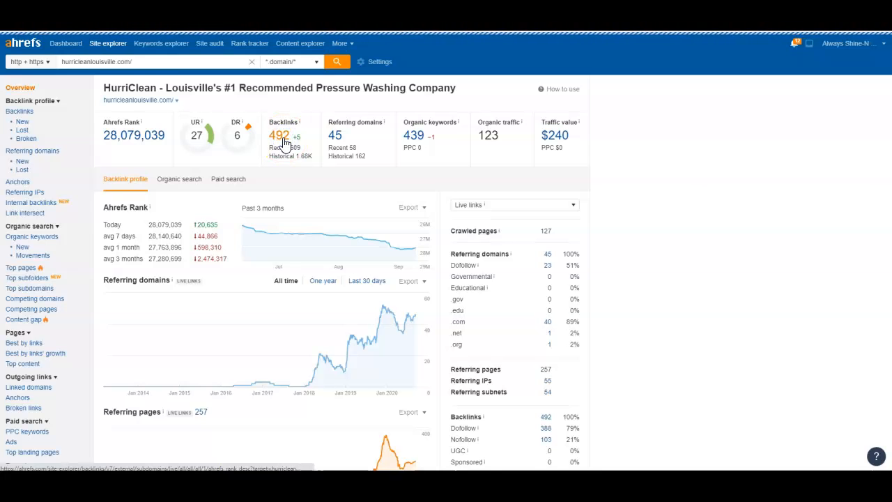
# - Browse HurriClean's 488 live backlinks from blog pages, then go back to its overview
pyautogui.click(277, 135)
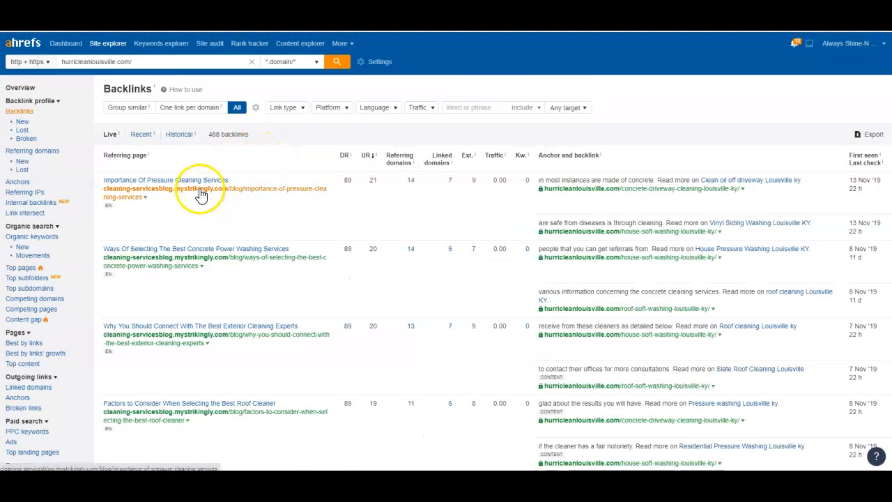
pyautogui.scroll(-3)
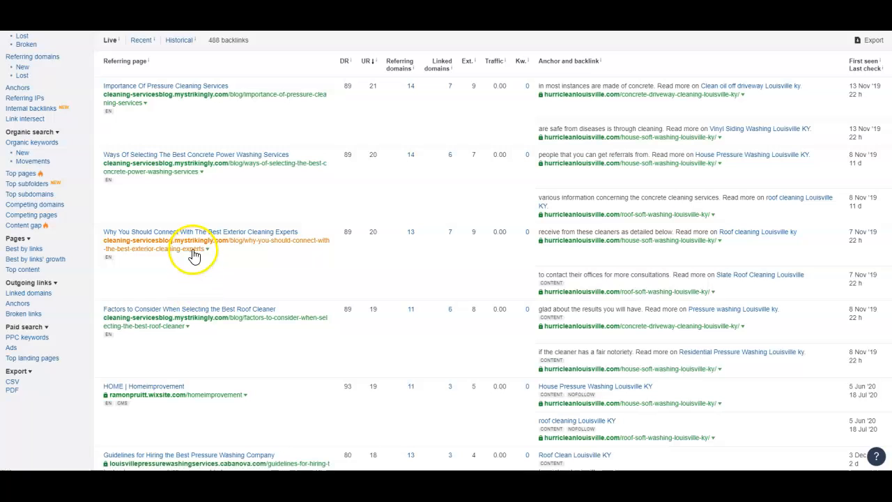
pyautogui.scroll(-3)
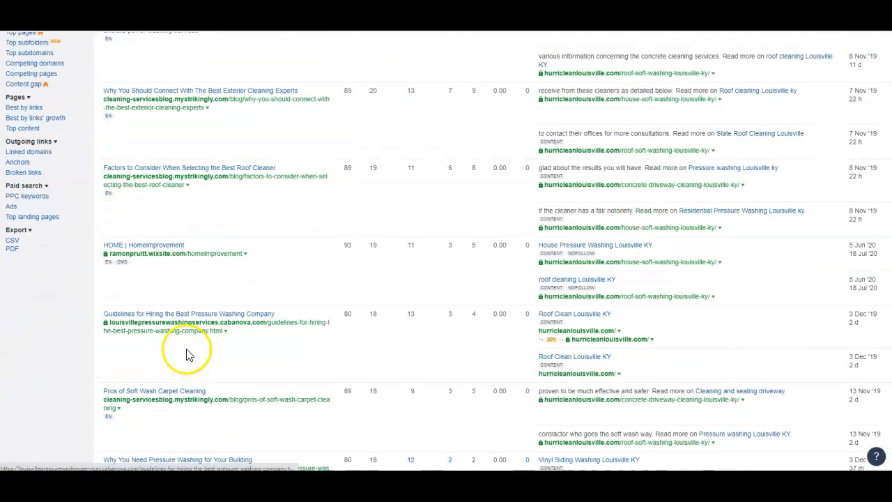
pyautogui.scroll(-3)
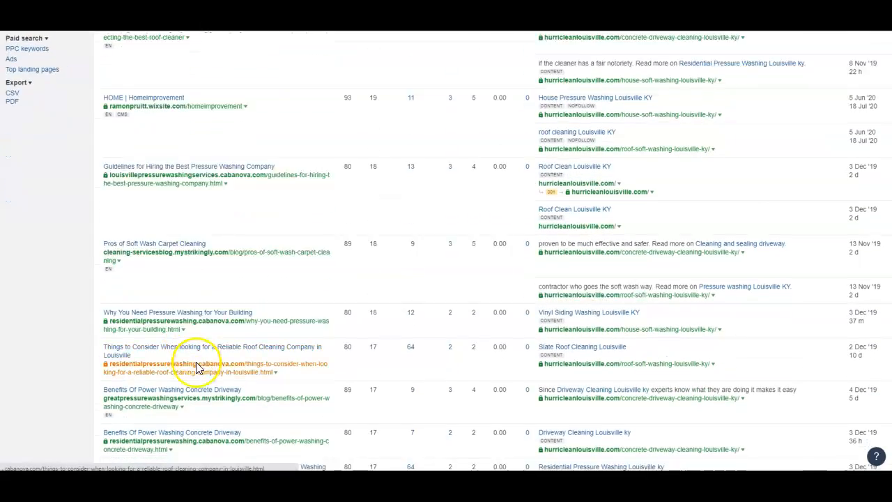
pyautogui.scroll(-3)
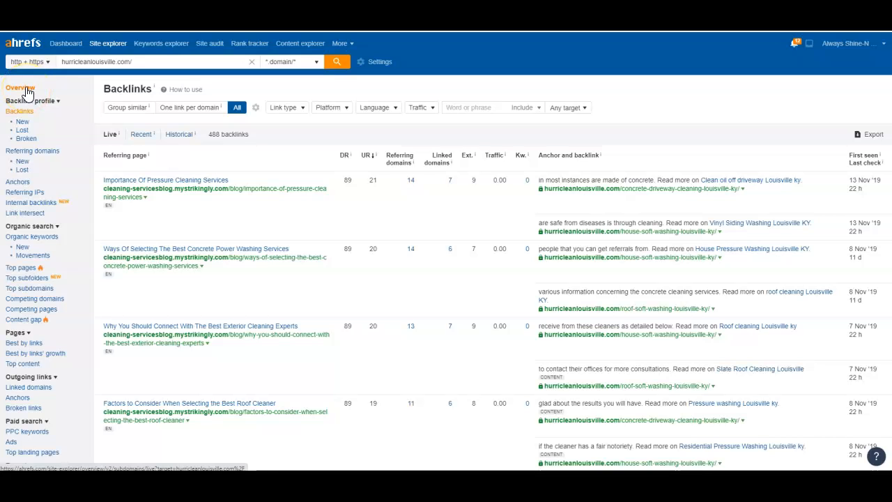
pyautogui.click(20, 87)
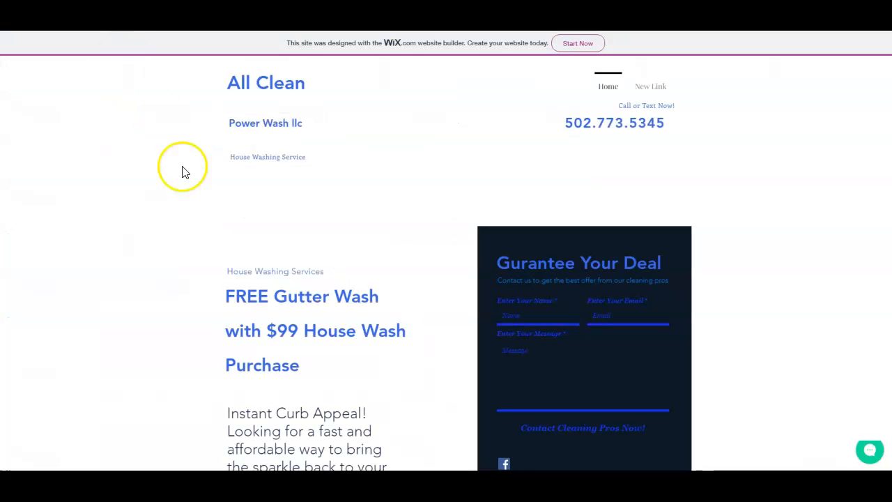
pyautogui.moveTo(202, 277)
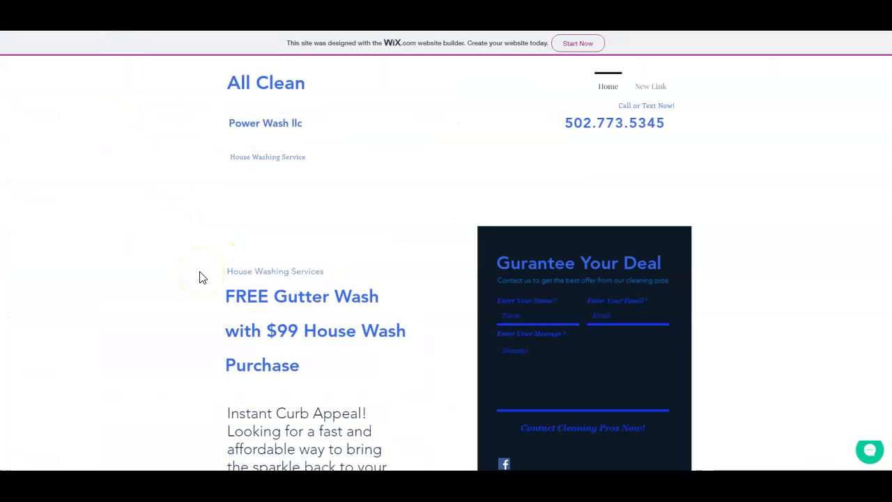